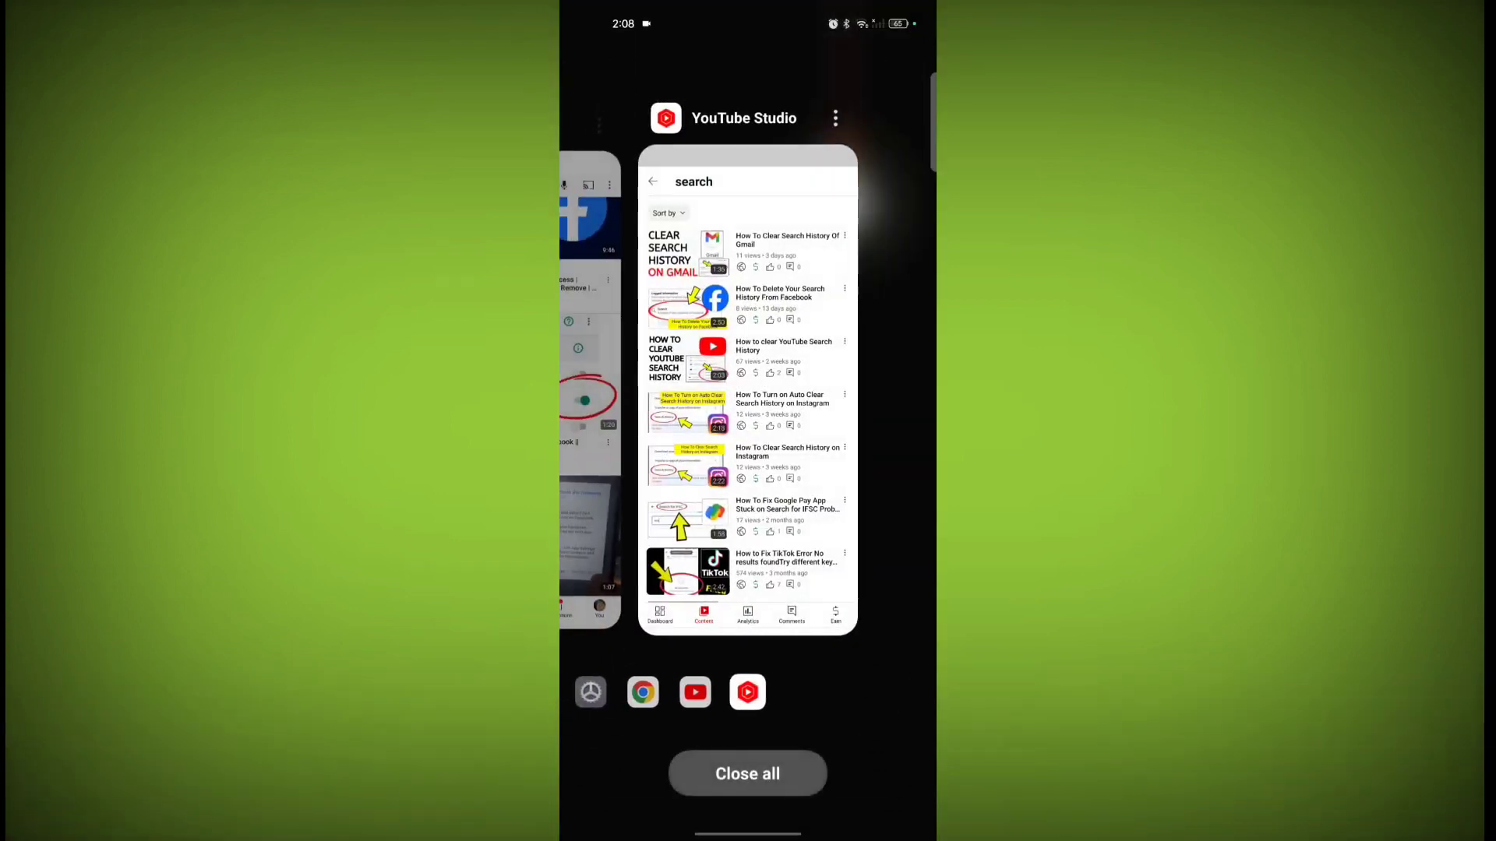
Step: Clear all recent apps and tap the Facebook icon on the home screen
{"action": "left_click", "coordinate": [747, 773]}
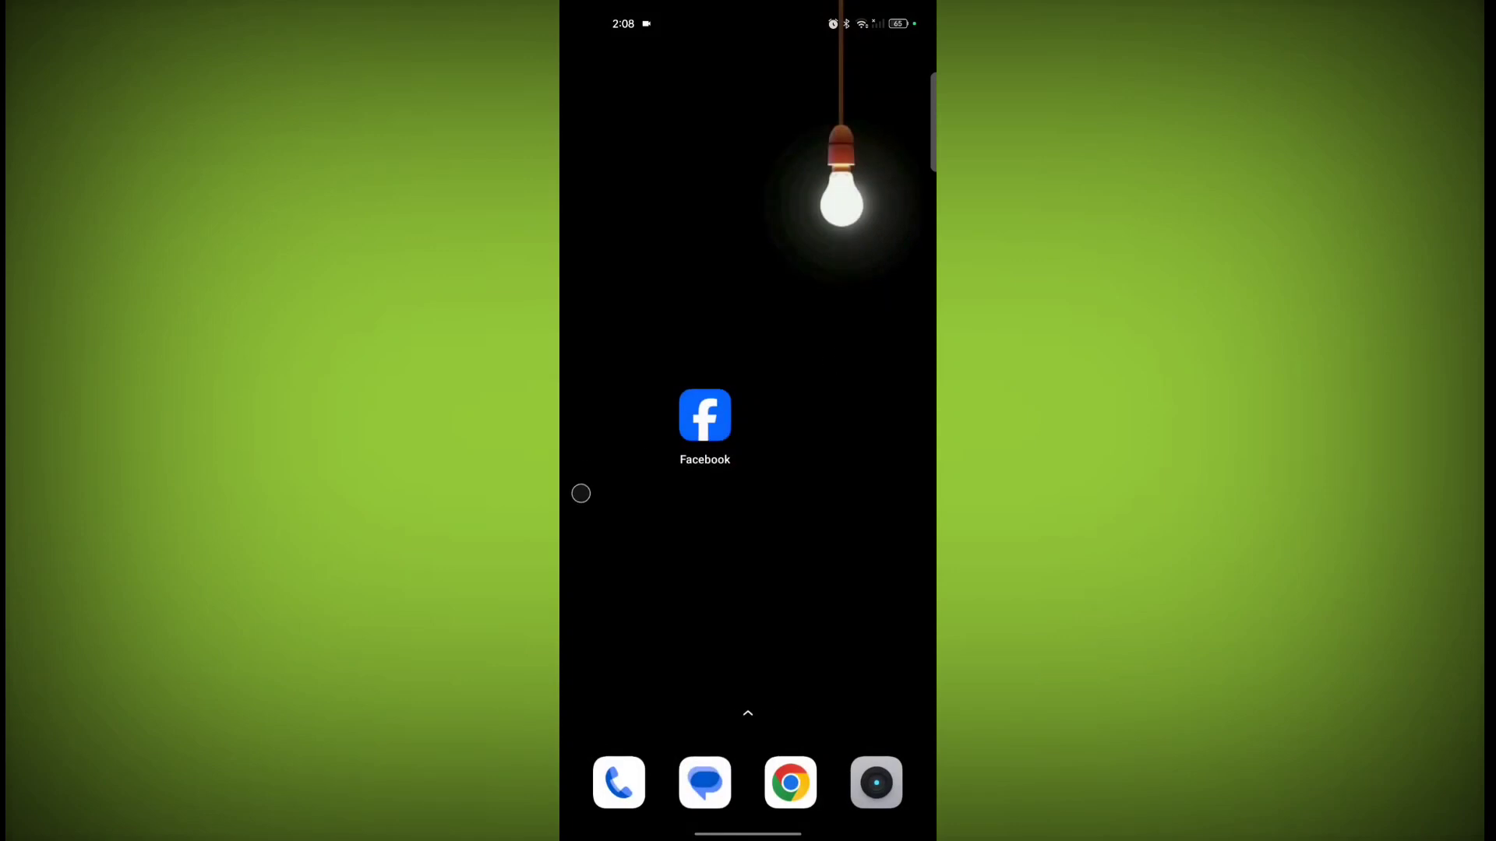
{"action": "left_click", "coordinate": [705, 416]}
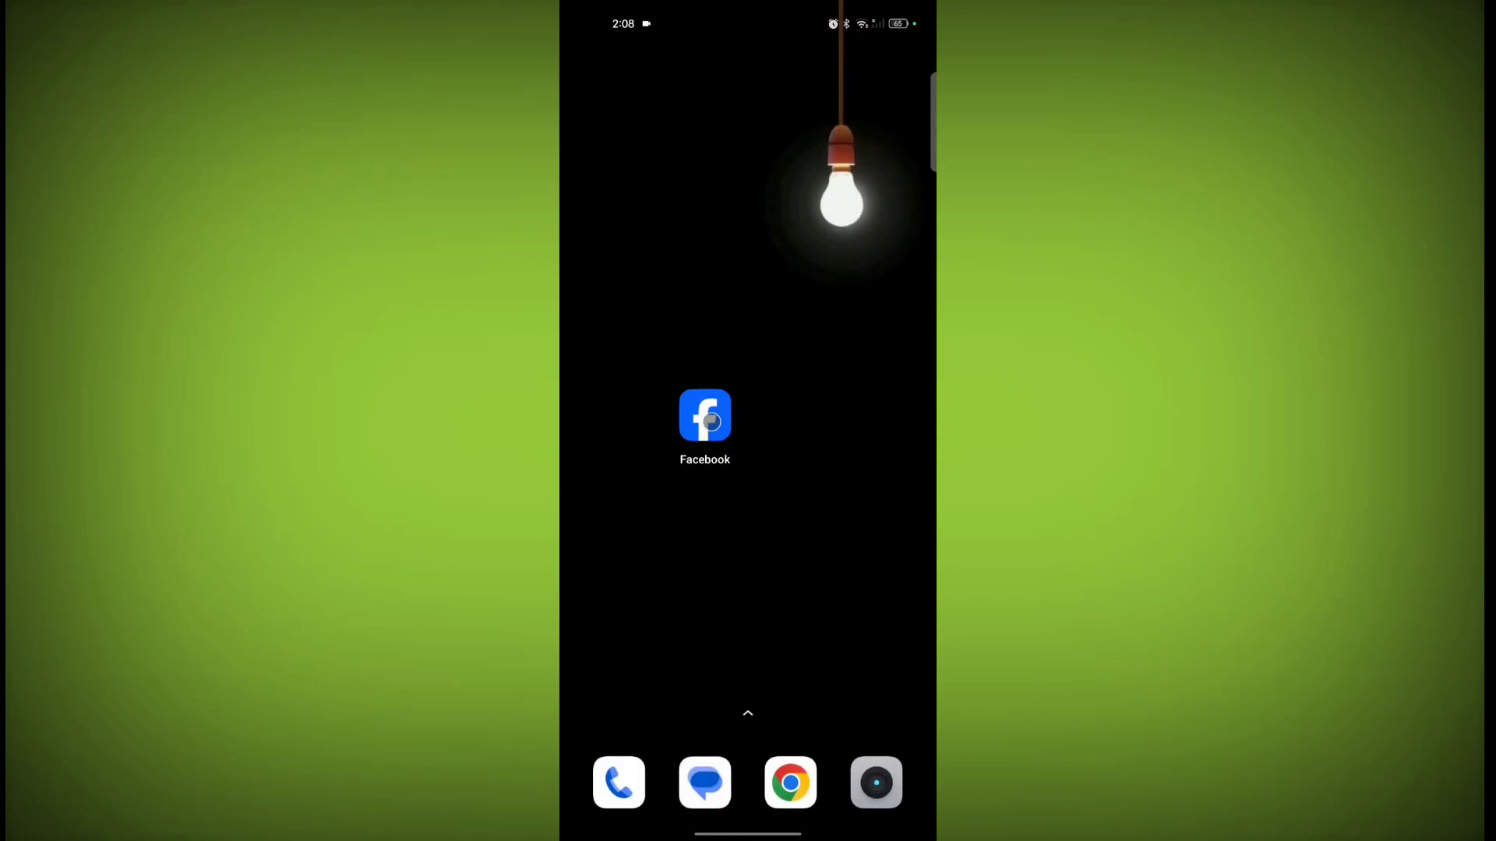
Step: Launch Facebook and navigate through the menu's Settings & privacy to Language and region
{"action": "left_click", "coordinate": [705, 416]}
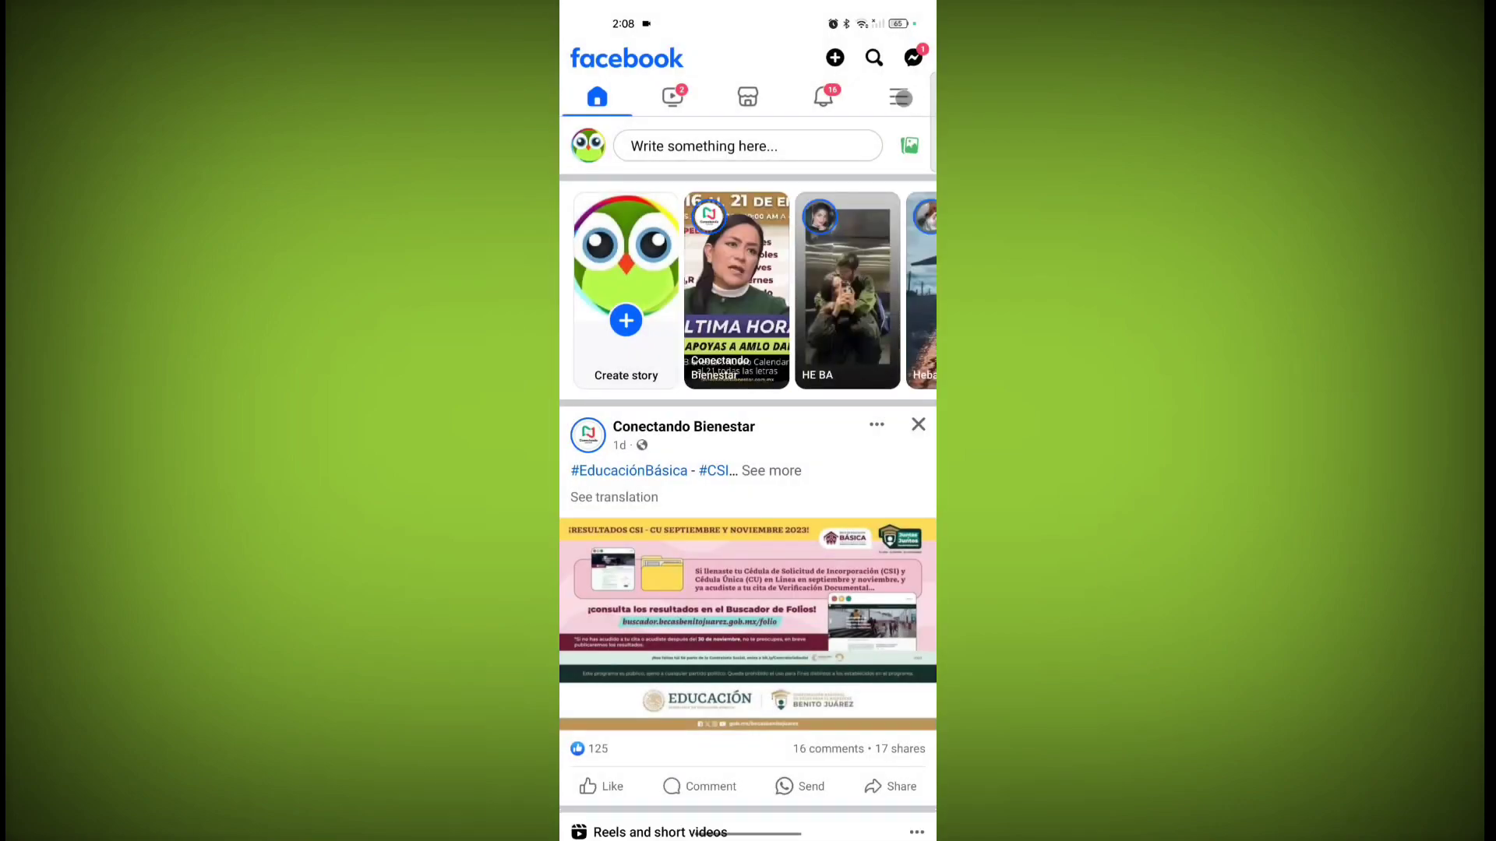
{"action": "left_click", "coordinate": [897, 97]}
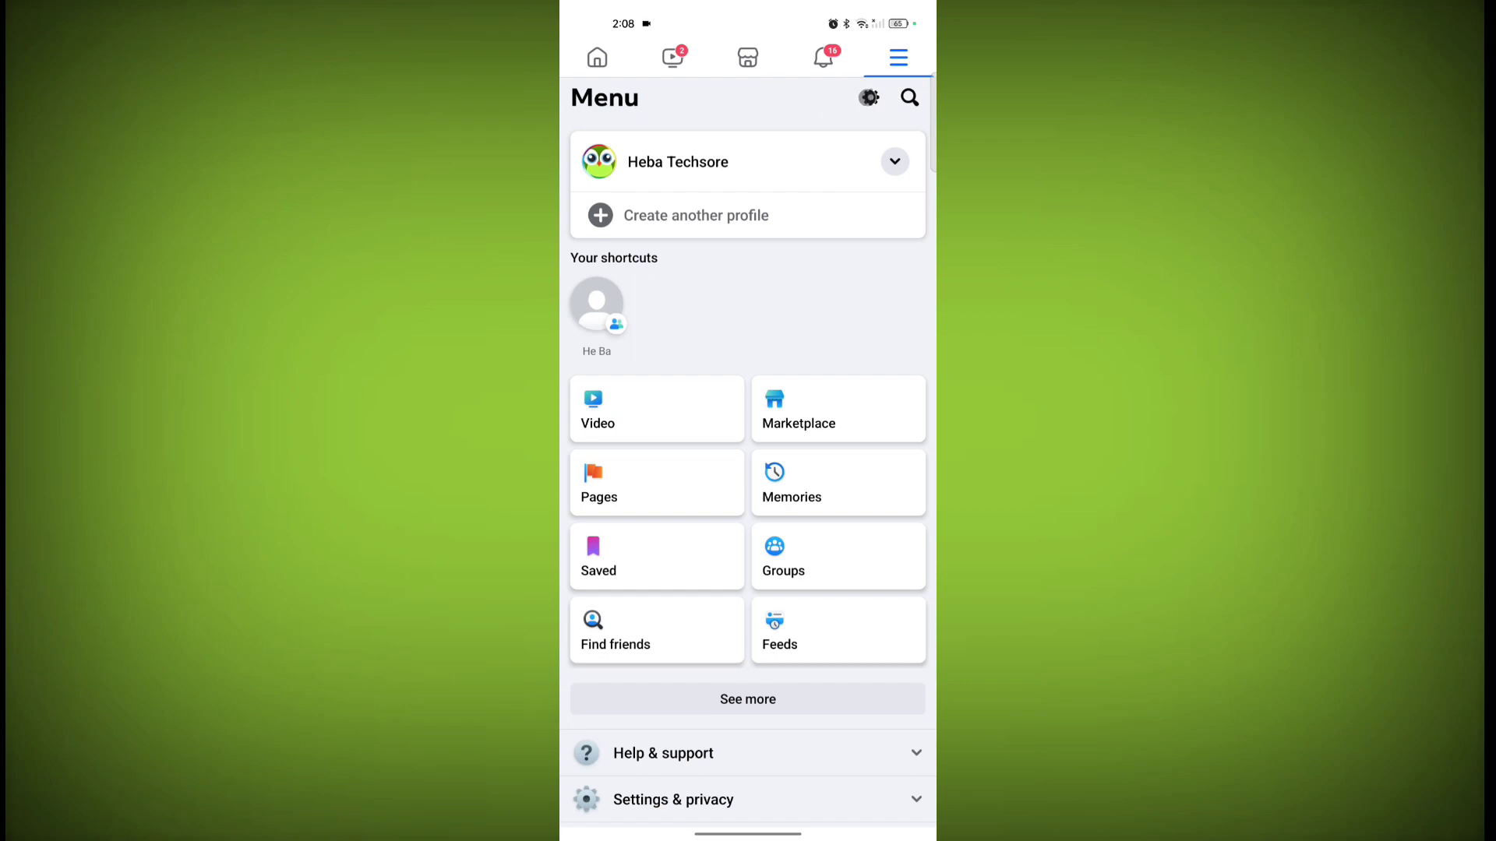
{"action": "left_click", "coordinate": [672, 799]}
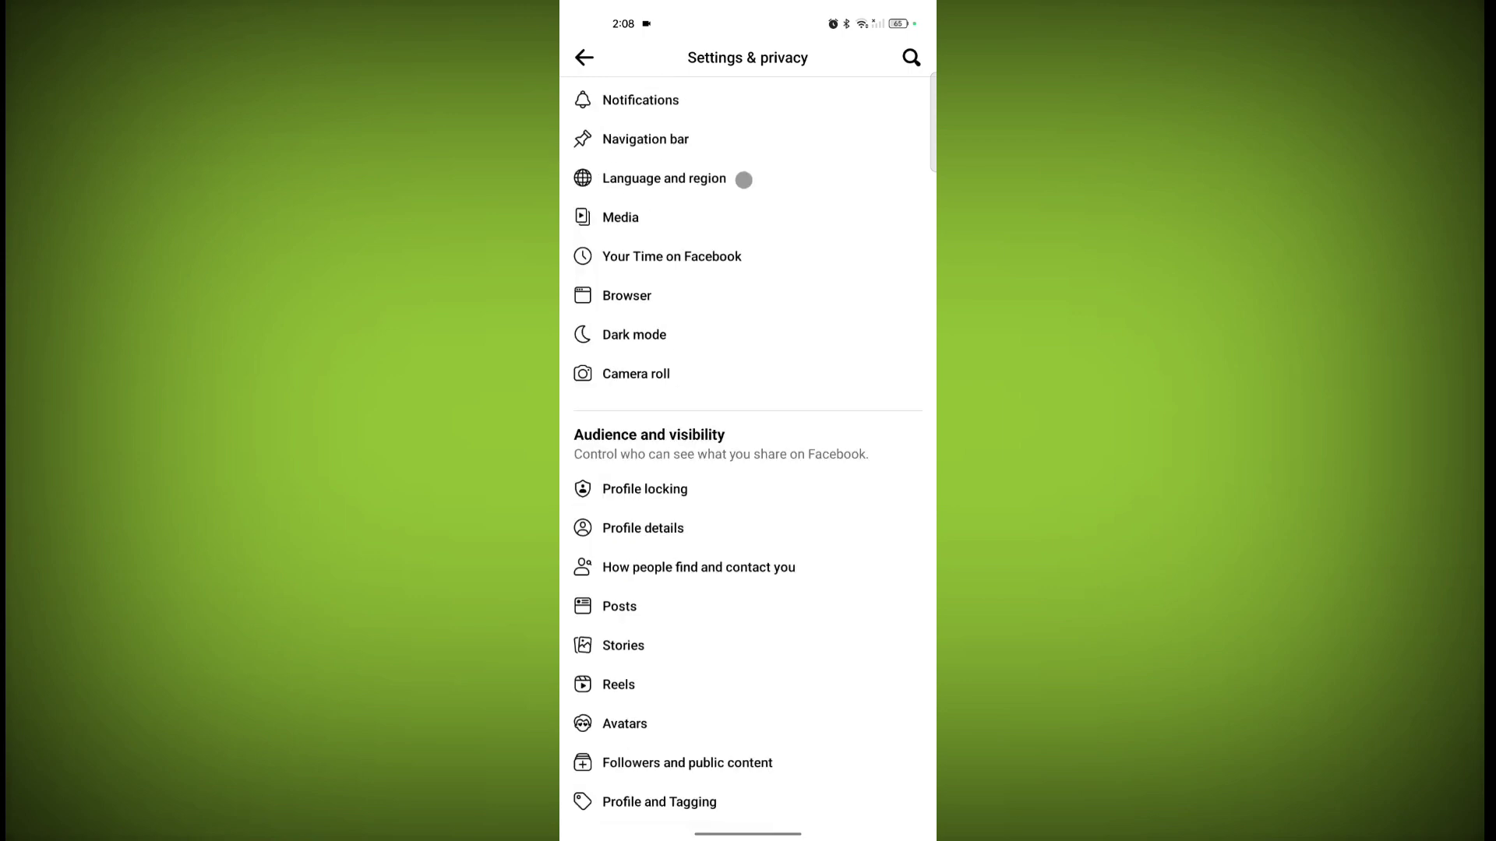
{"action": "left_click", "coordinate": [663, 178]}
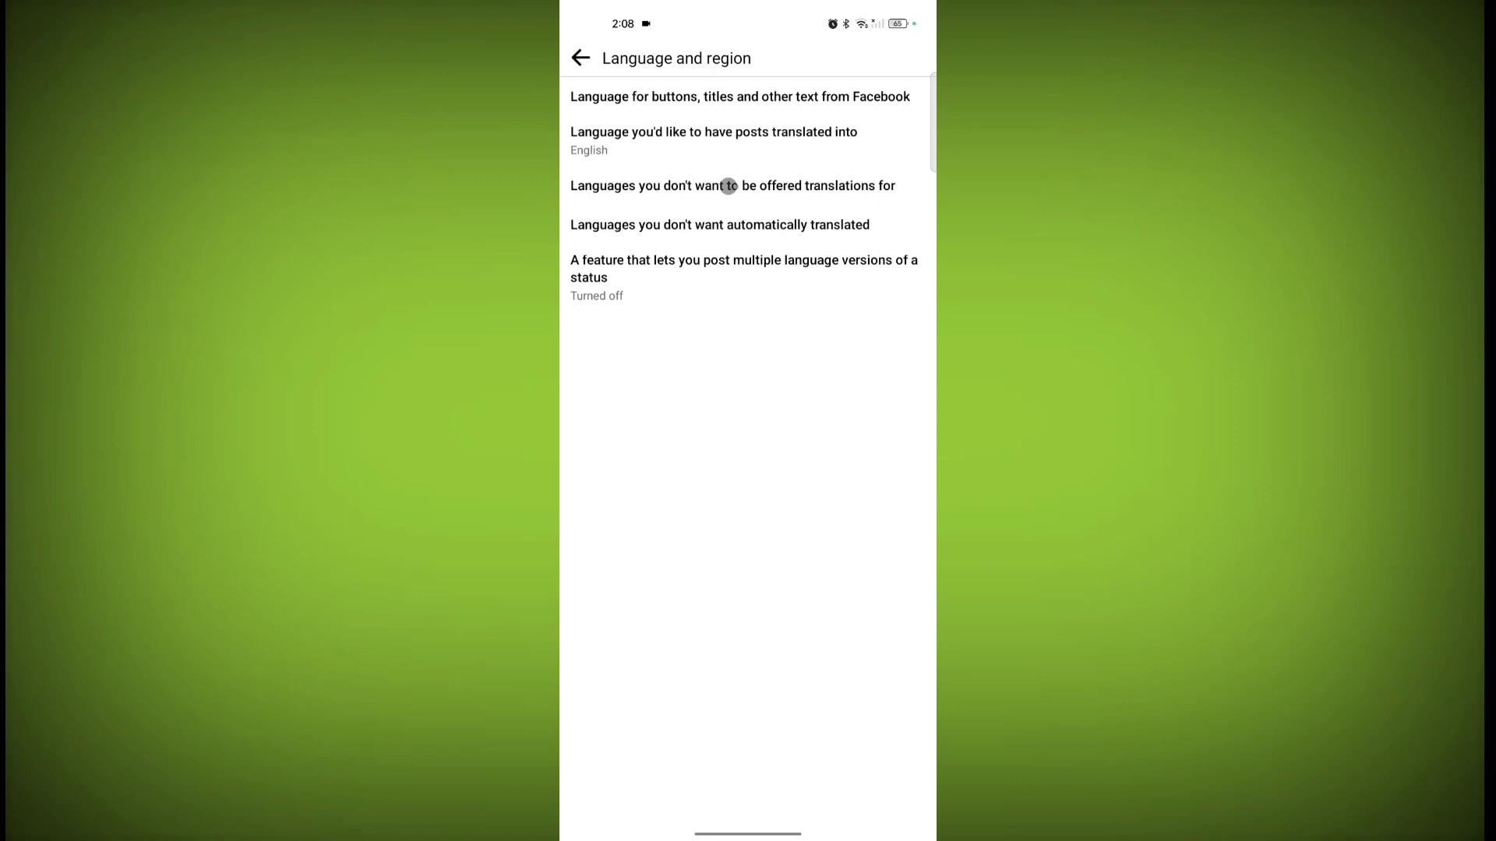
Step: Open 'Languages you don't want to be offered translations for' and scroll down to Urdu
{"action": "left_click", "coordinate": [731, 186]}
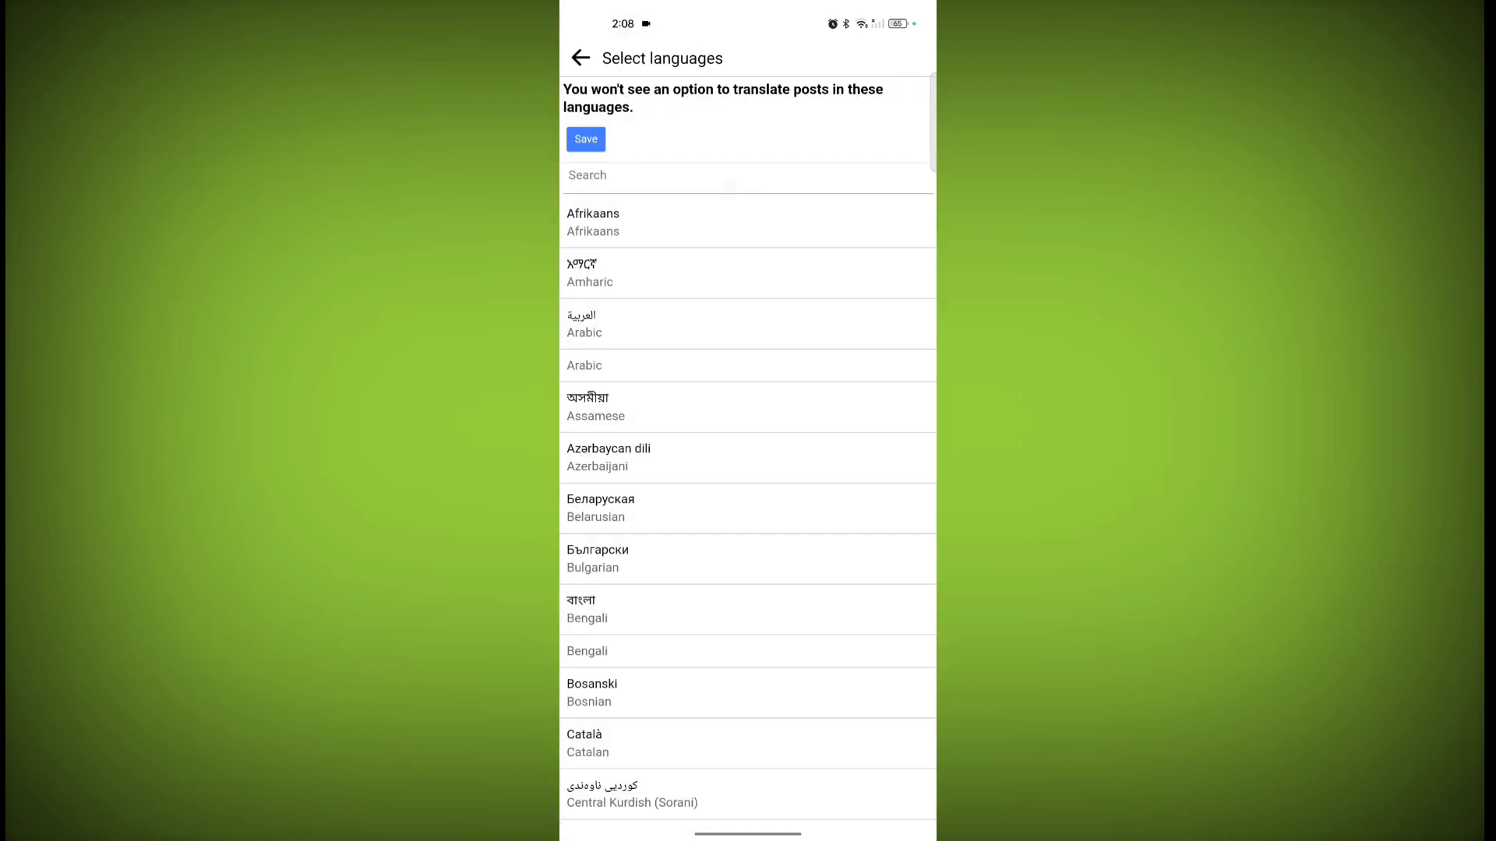
{"action": "scroll", "scroll_direction": "down", "scroll_amount": 3}
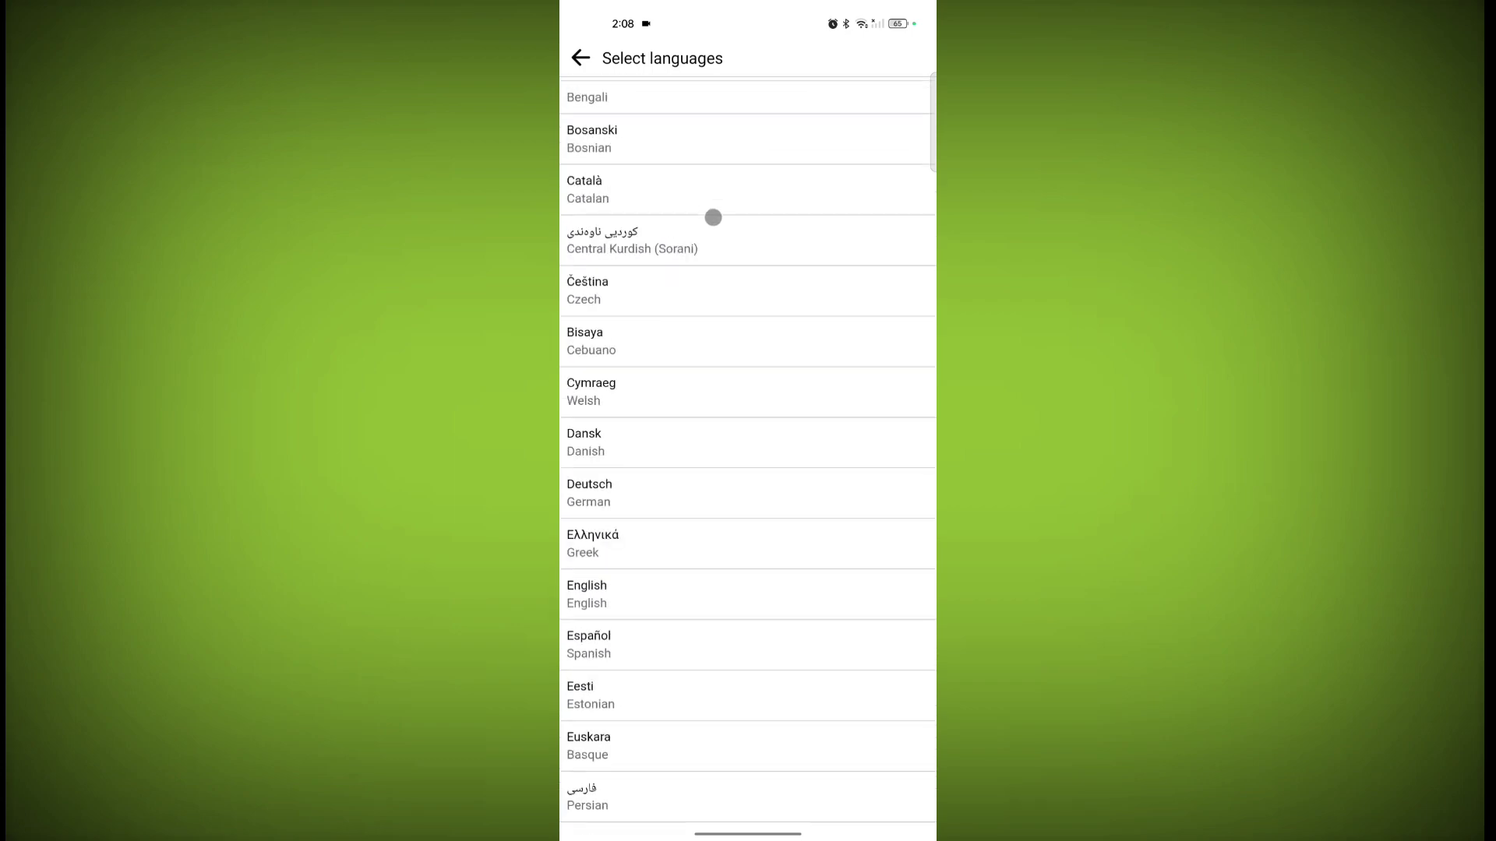
{"action": "scroll", "scroll_direction": "down", "scroll_amount": 3}
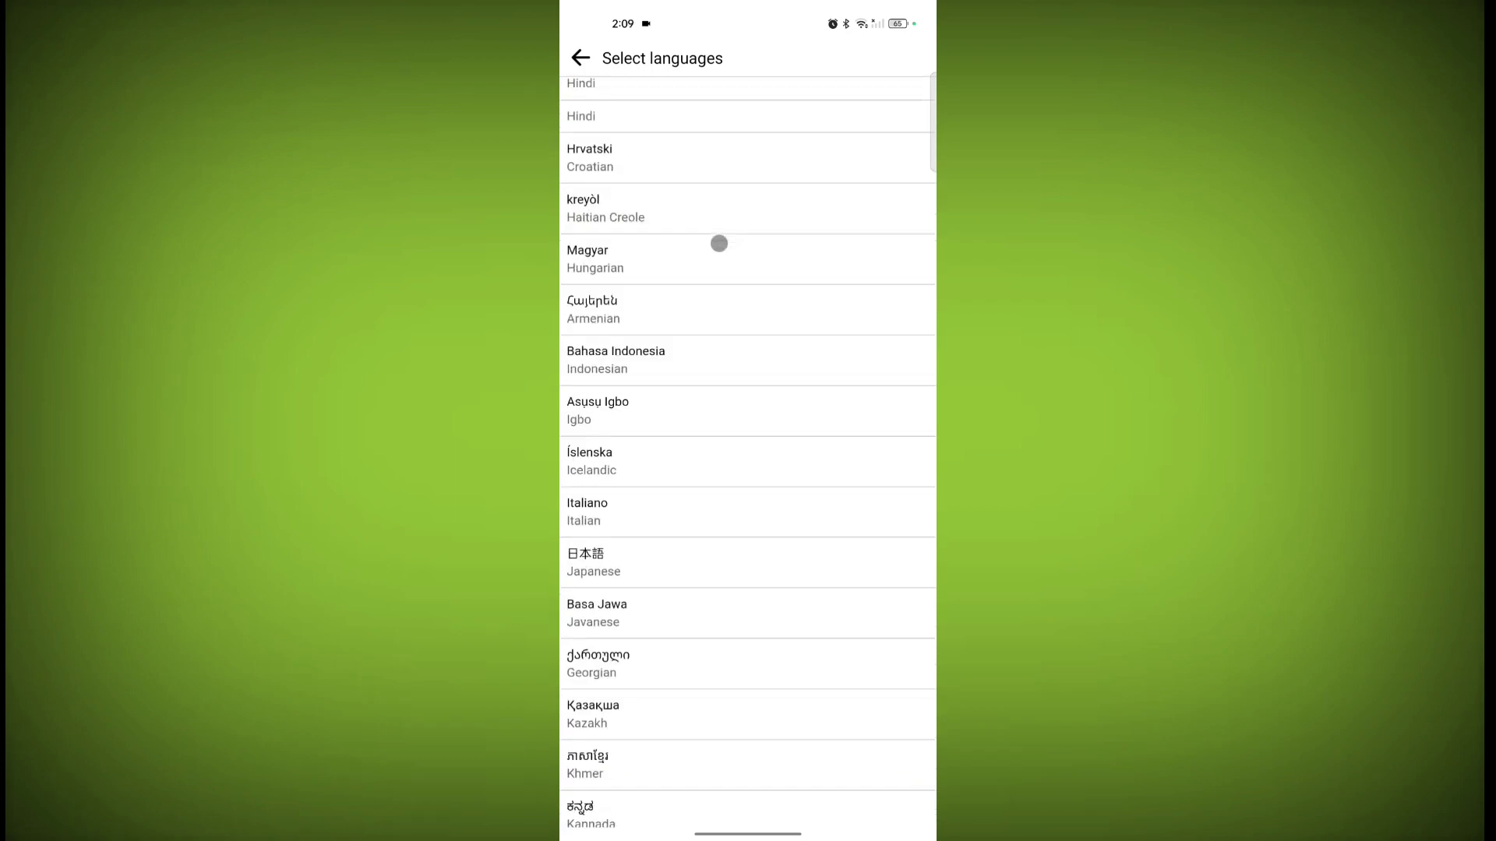
{"action": "scroll", "scroll_direction": "down", "scroll_amount": 3}
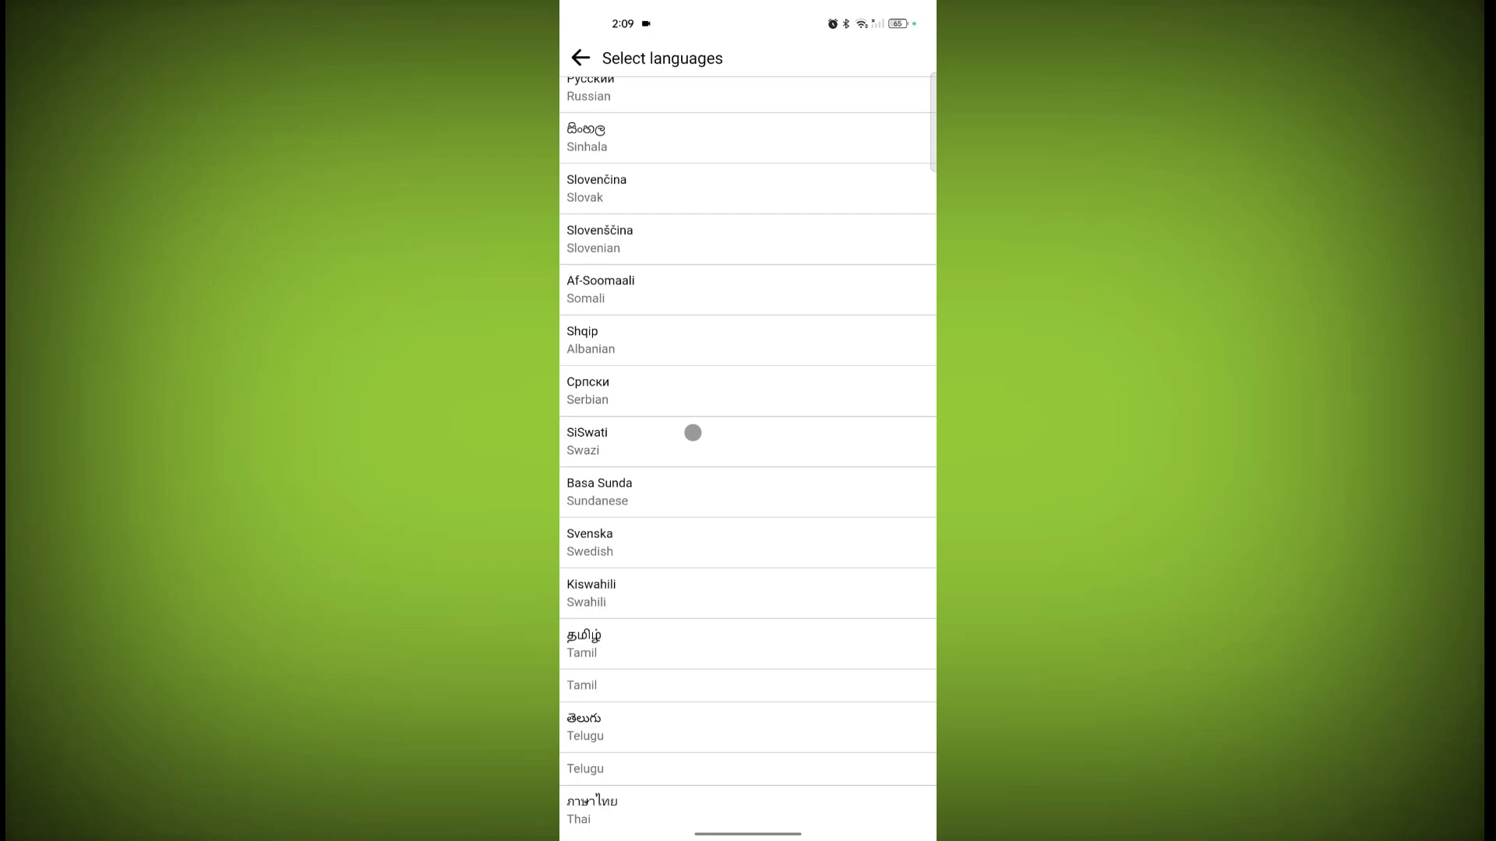
{"action": "scroll", "scroll_direction": "down", "scroll_amount": 3}
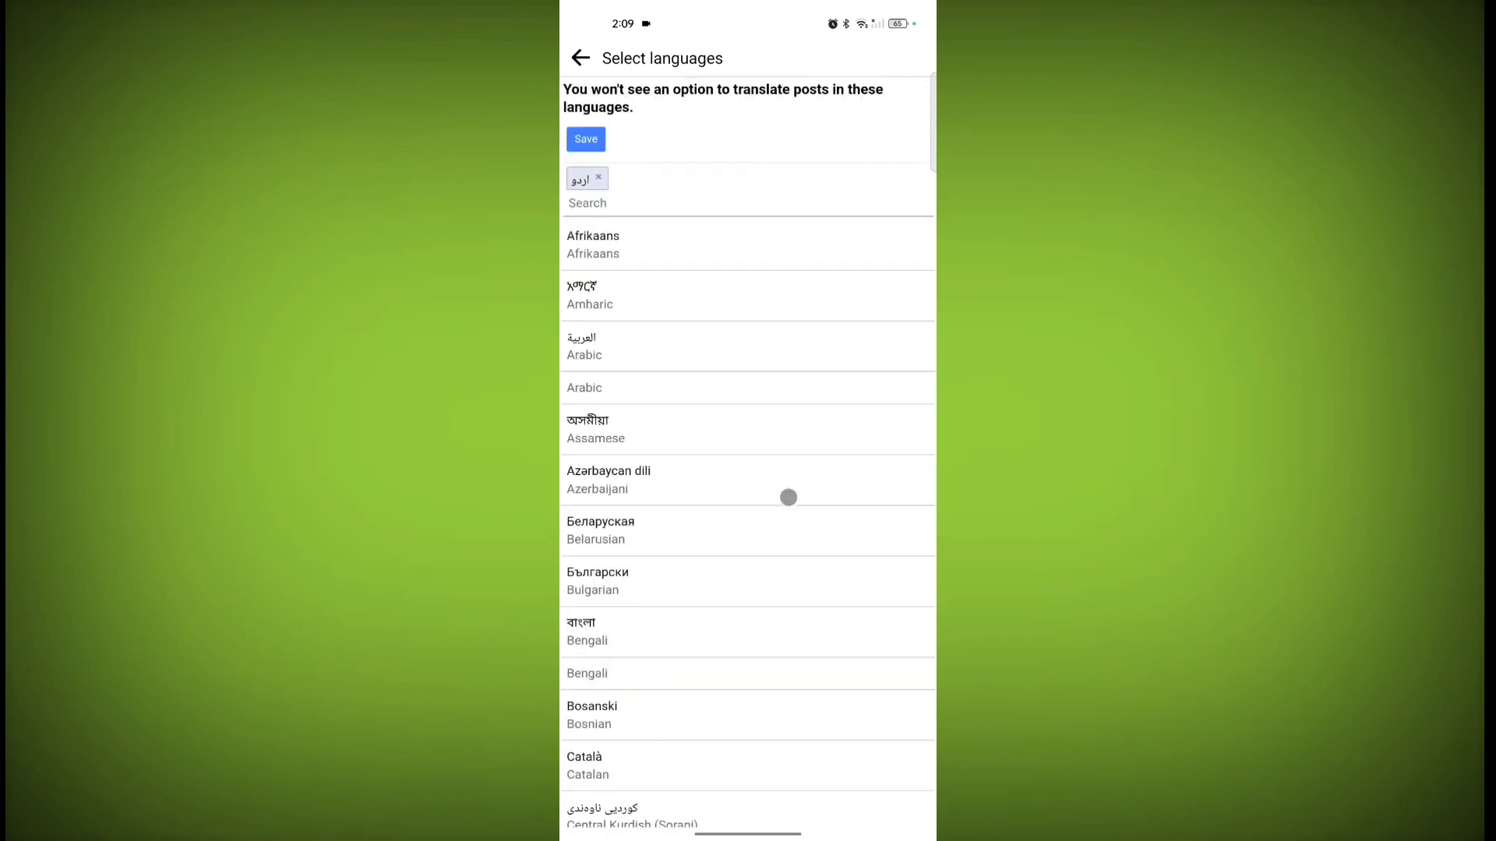
Step: Scroll the Select languages list to find and add Hindi and English
{"action": "scroll", "scroll_direction": "down", "scroll_amount": 3}
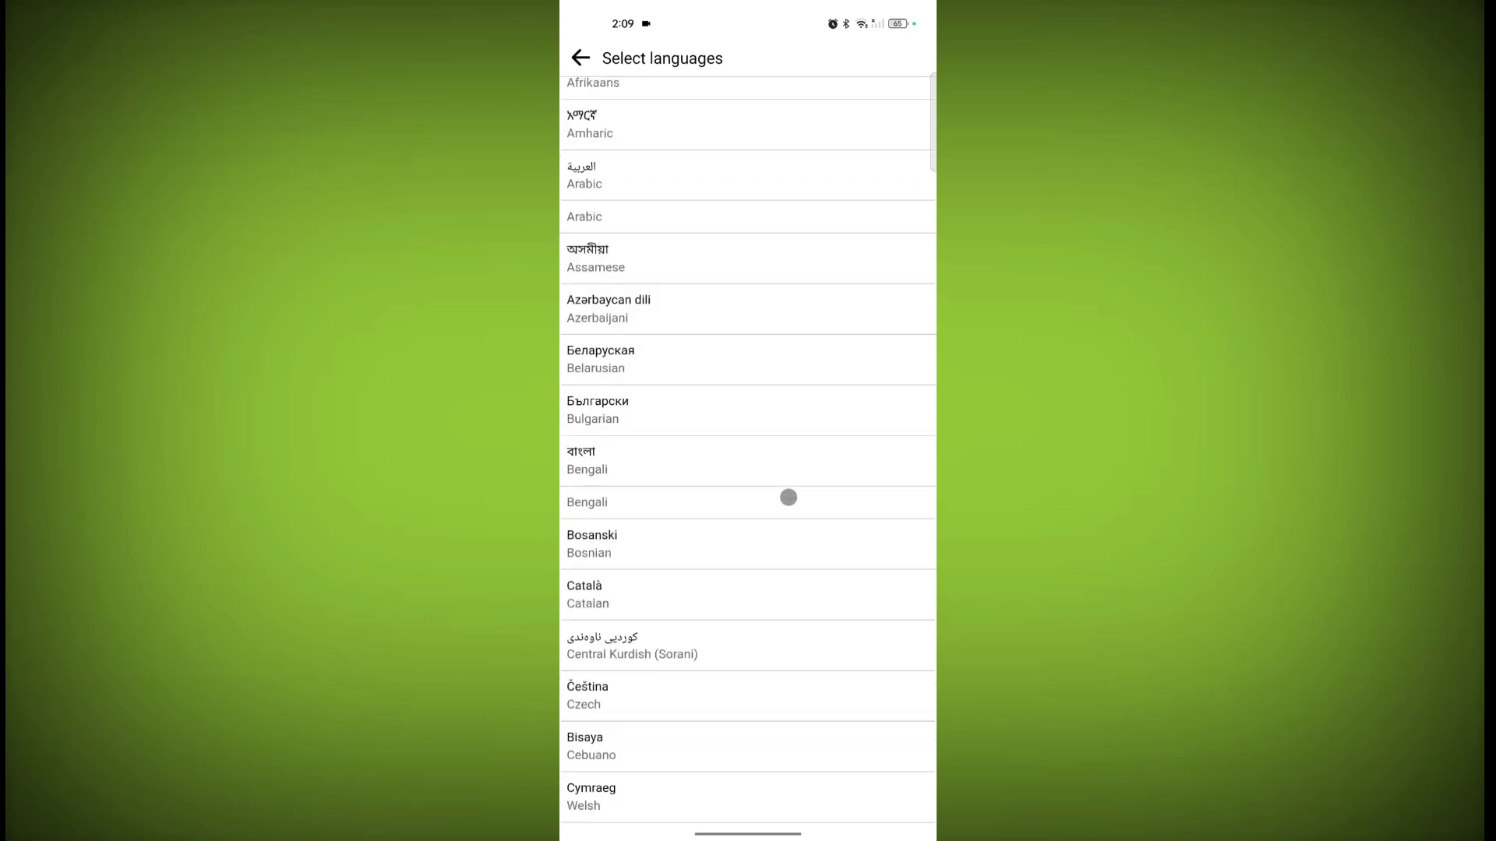
{"action": "scroll", "scroll_direction": "down", "scroll_amount": 3}
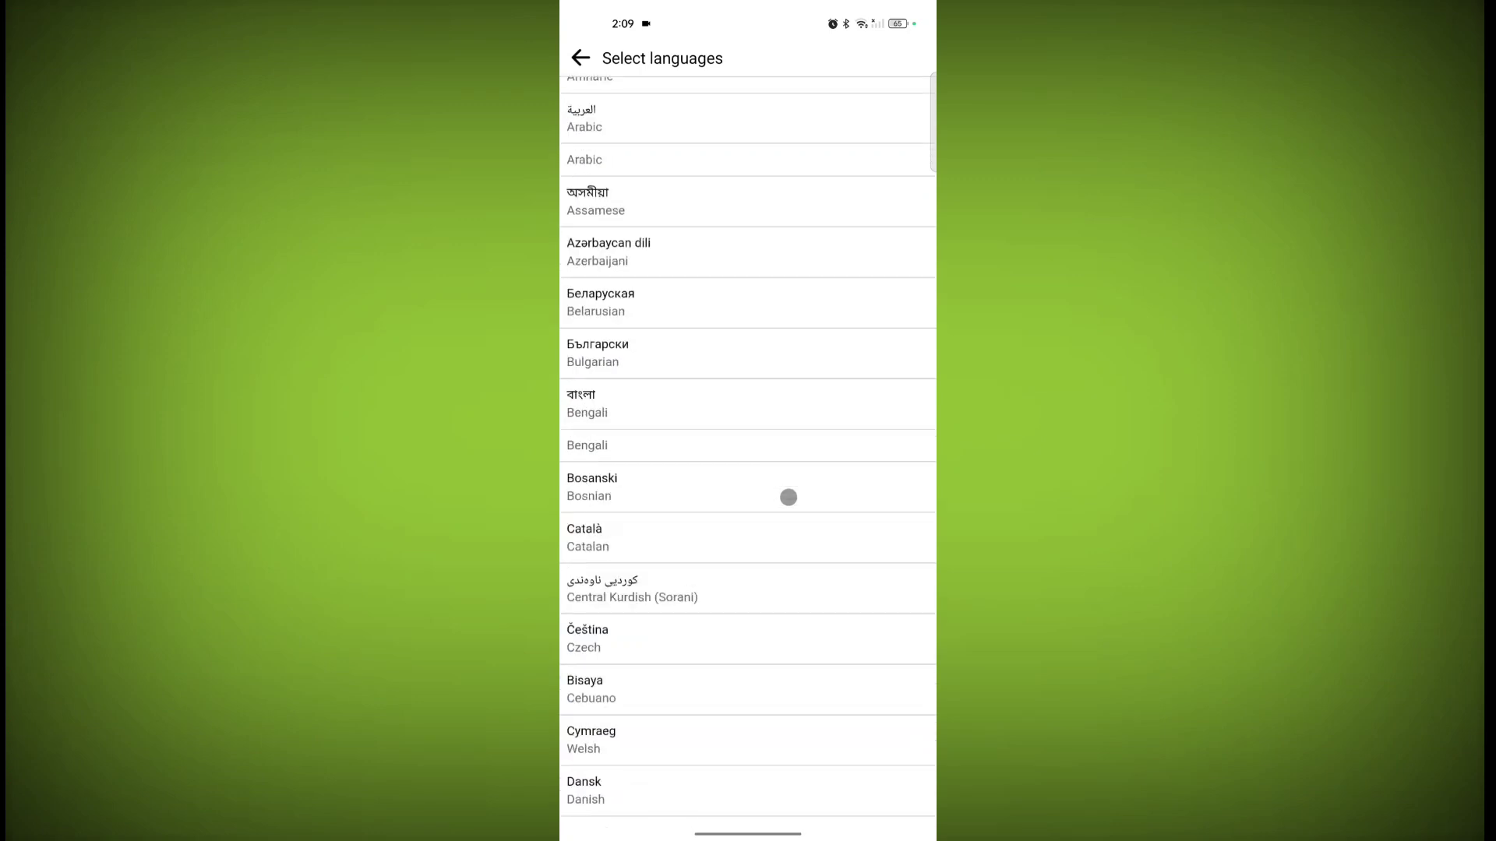
{"action": "scroll", "scroll_direction": "down", "scroll_amount": 3}
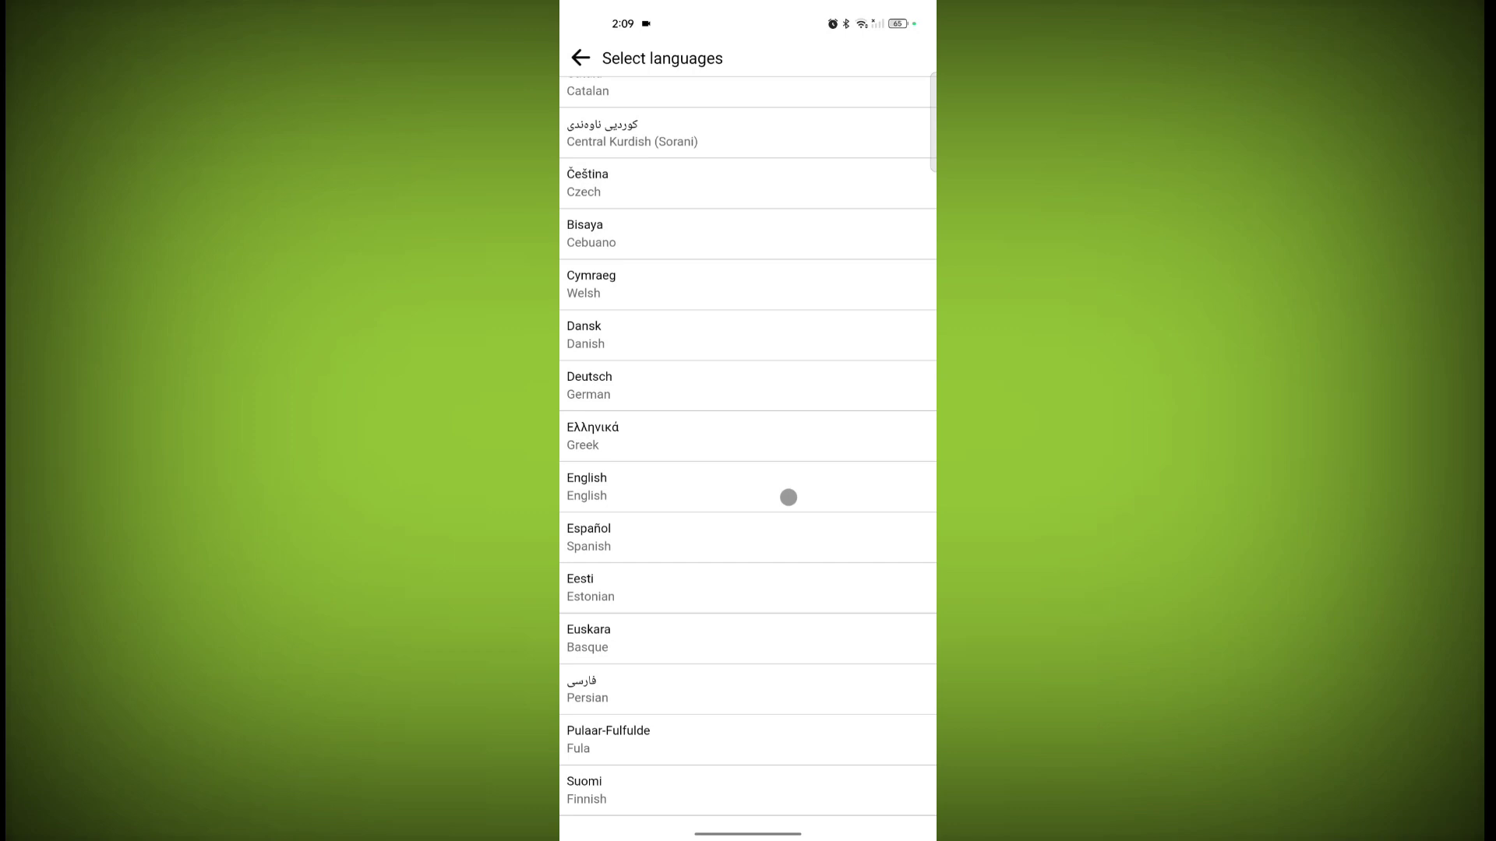
{"action": "scroll", "scroll_direction": "down", "scroll_amount": 3}
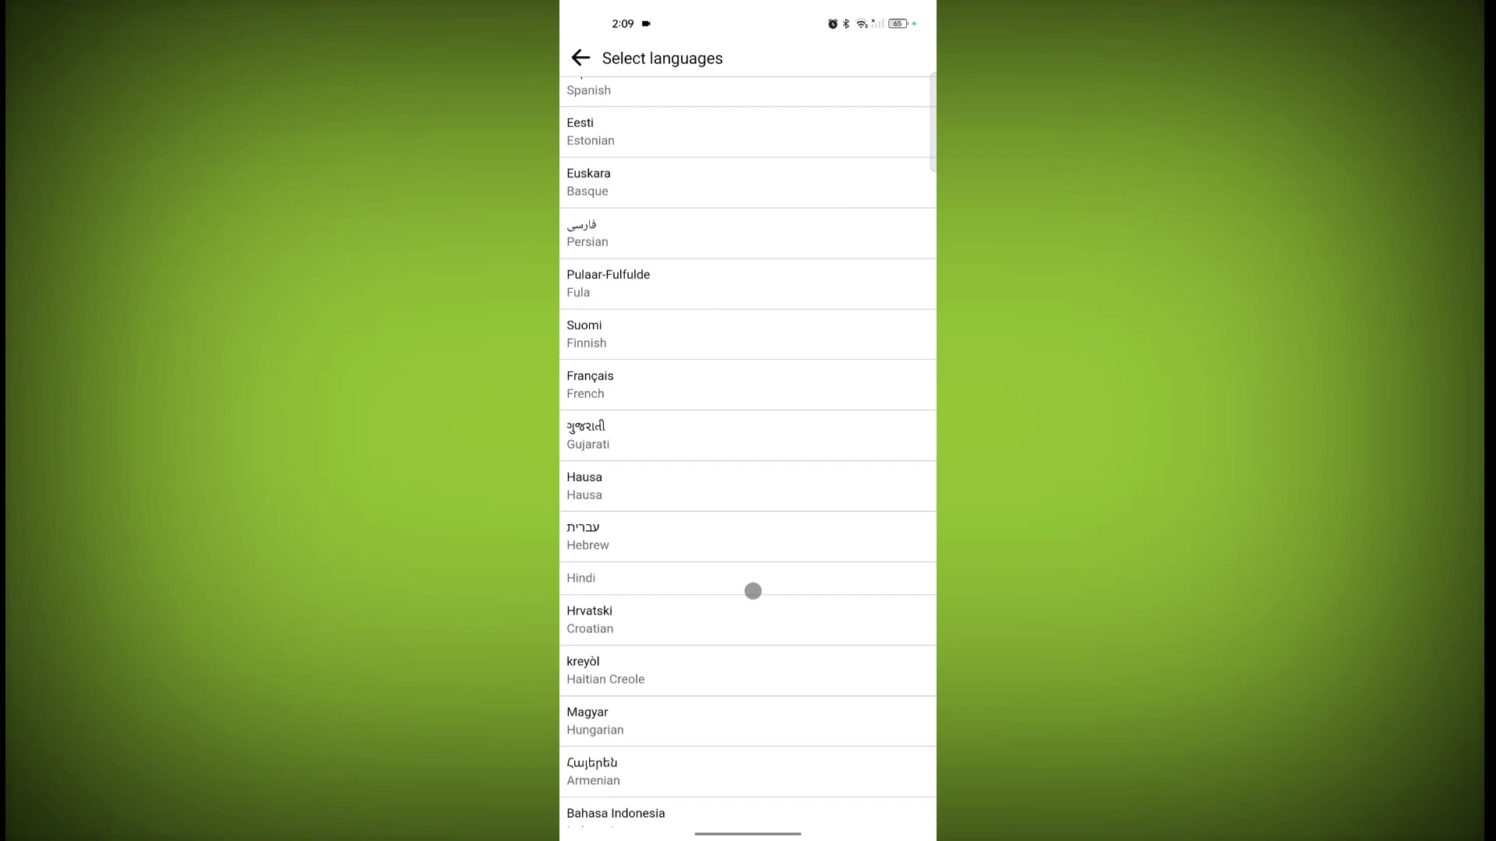
{"action": "scroll", "scroll_direction": "down", "scroll_amount": 3}
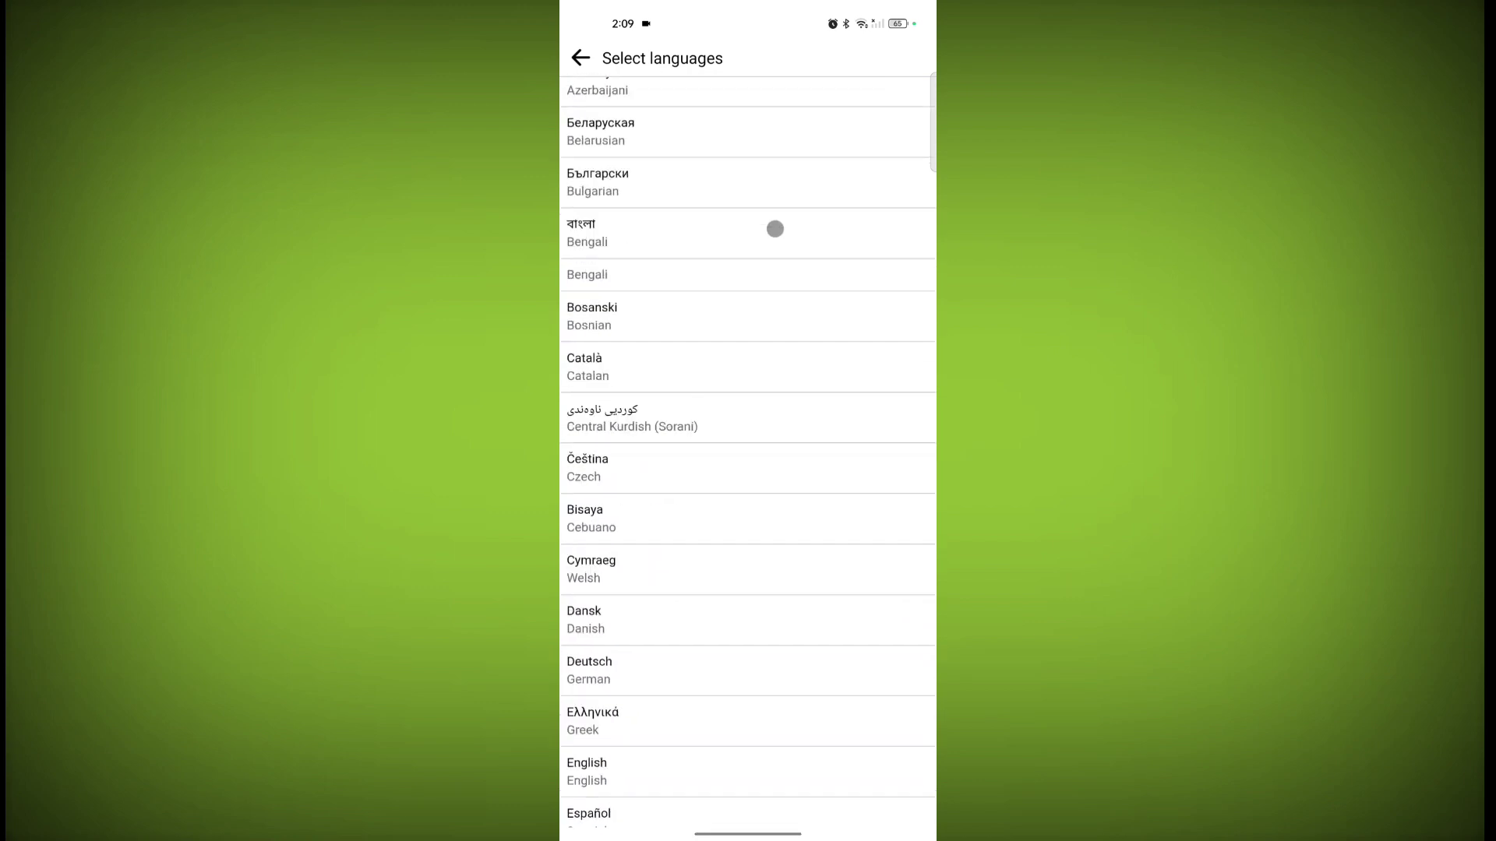
{"action": "scroll", "scroll_direction": "down", "scroll_amount": 3}
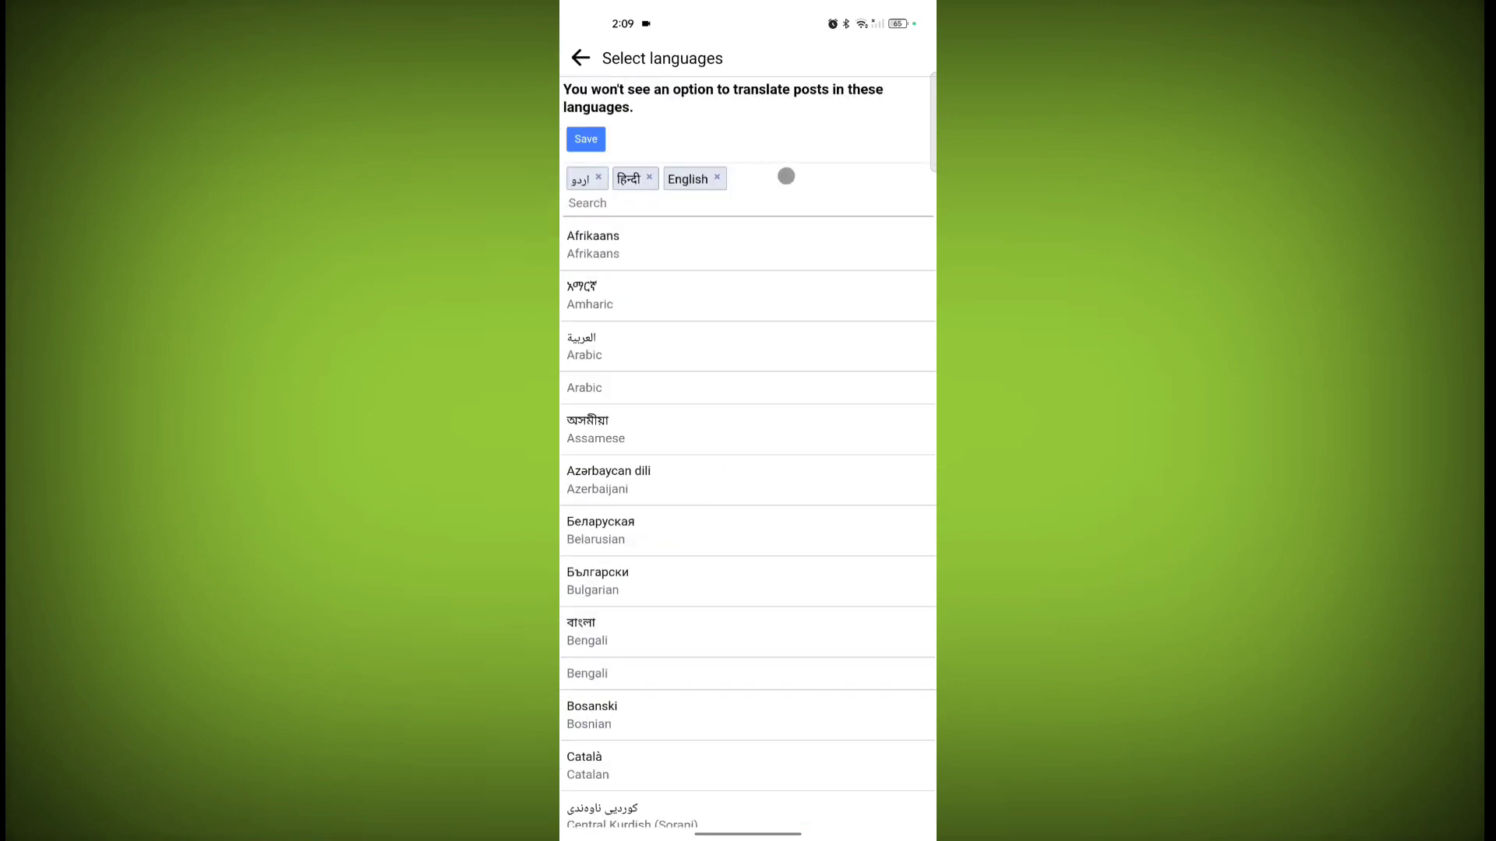
{"action": "scroll", "scroll_direction": "down", "scroll_amount": 3}
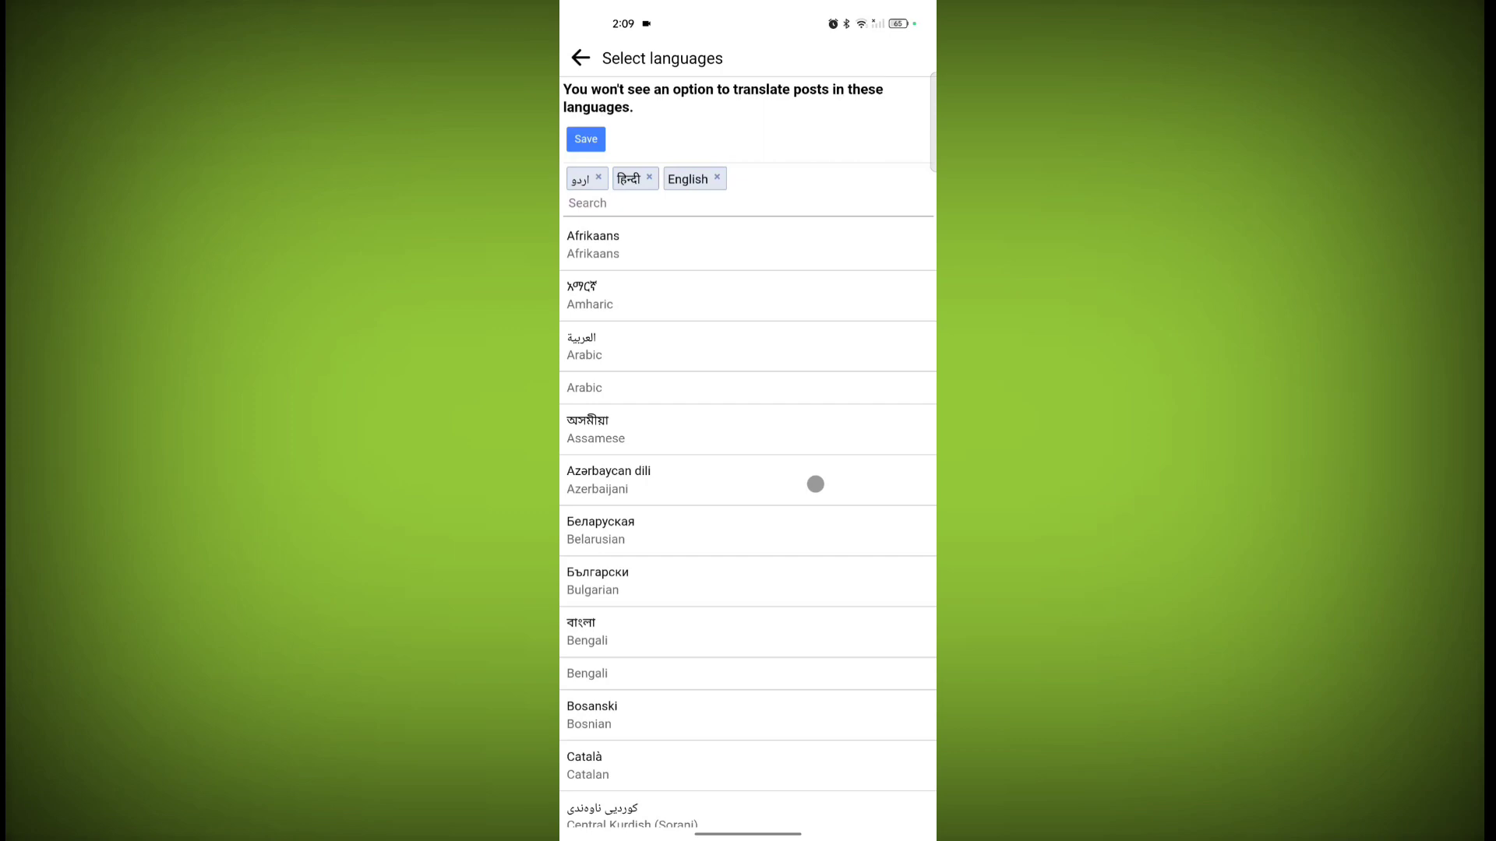
Step: Save the Urdu, Hindi and English selection with the Save button
{"action": "left_click", "coordinate": [585, 139]}
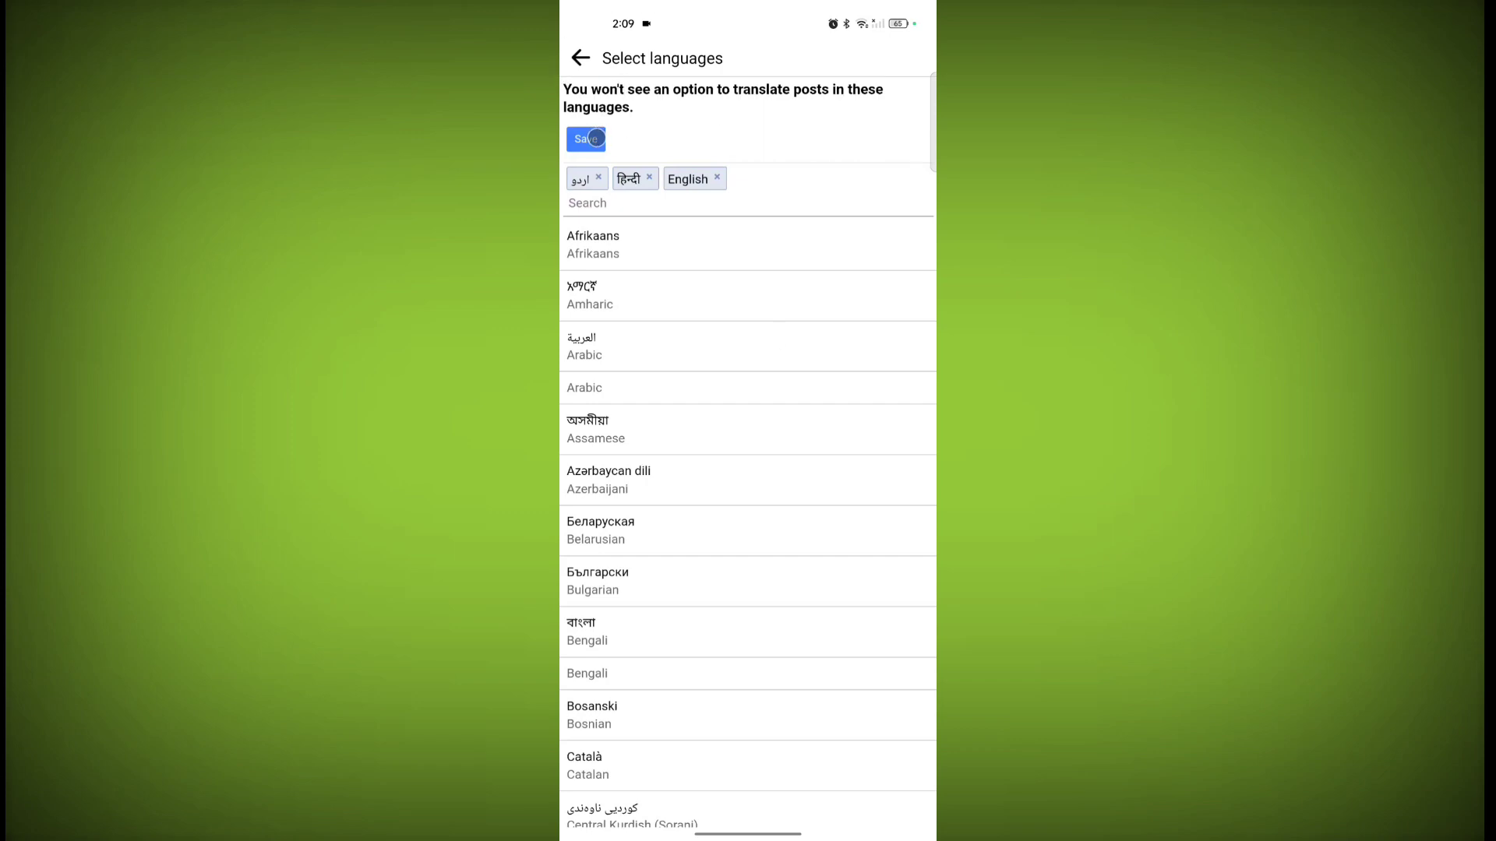